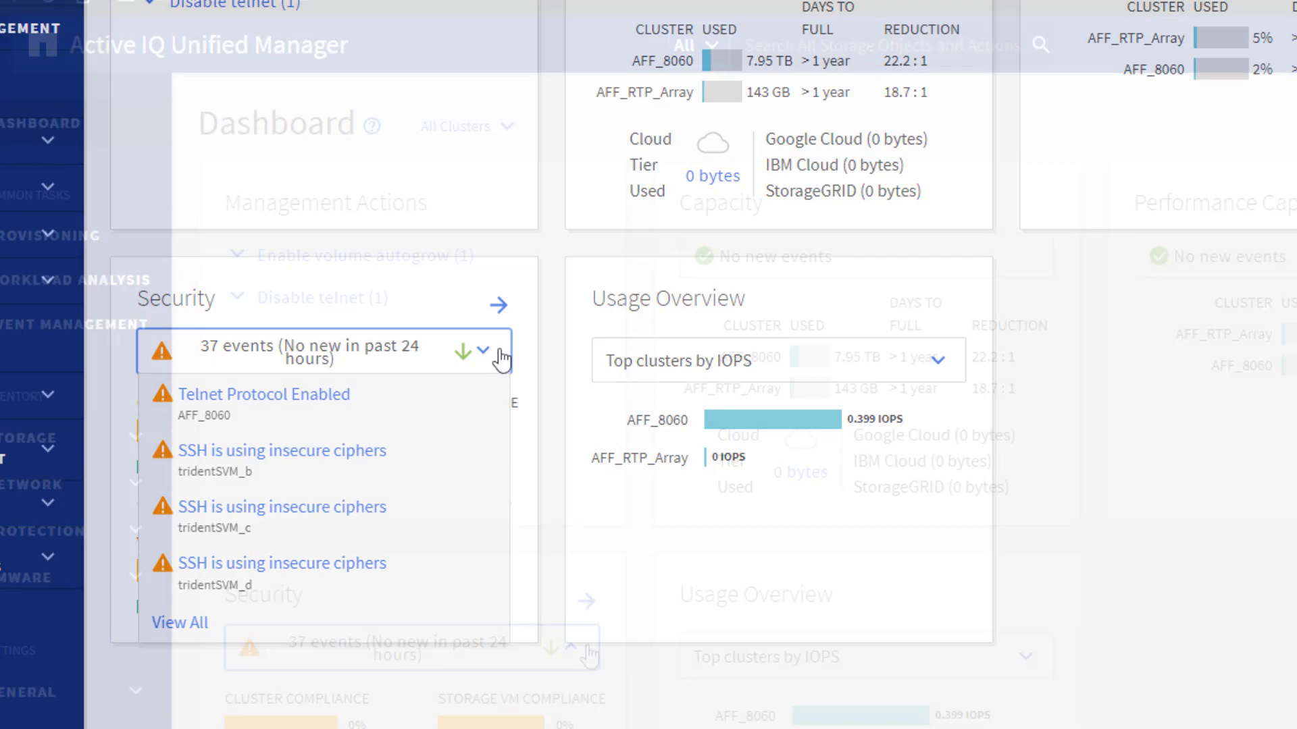
# Expand 'Enable volume autogrow (1)' under Management Actions to show its affected volume.
pyautogui.click(482, 350)
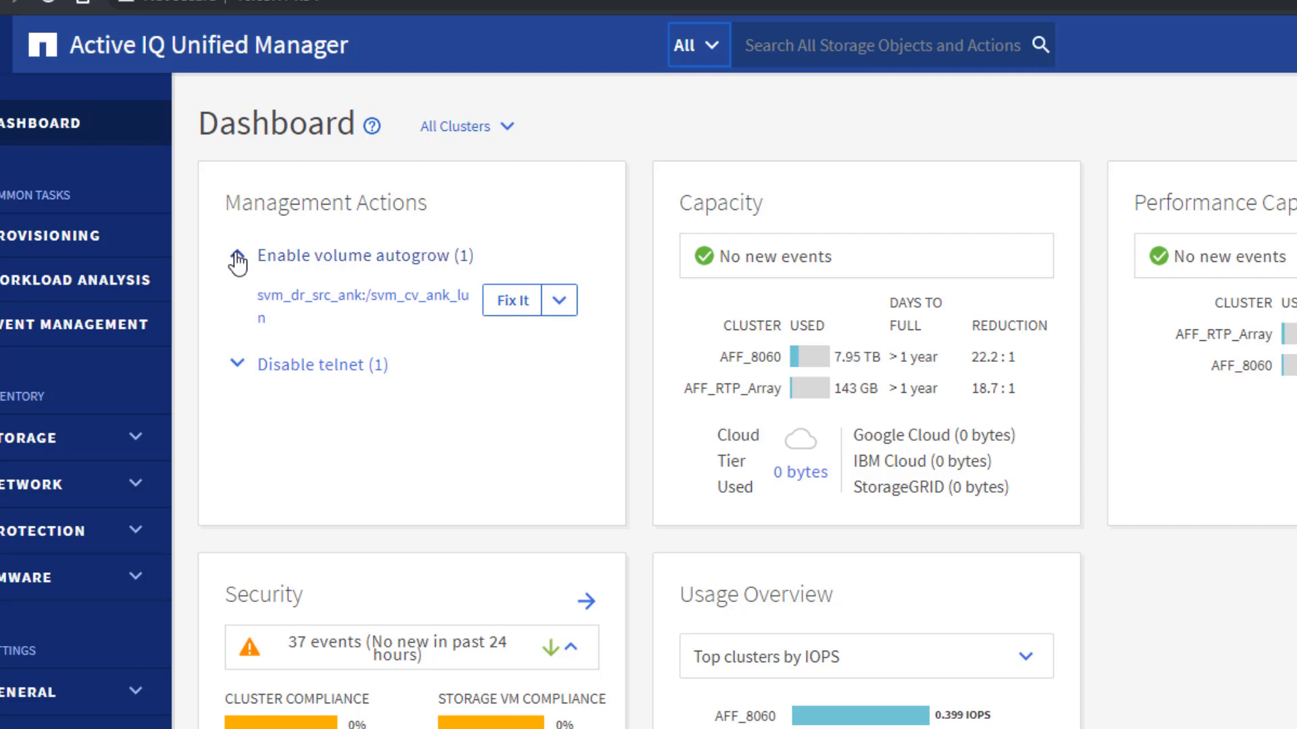
# Open the Storage Workloads overview showing 63 workloads and service-level conformance.
pyautogui.click(41, 350)
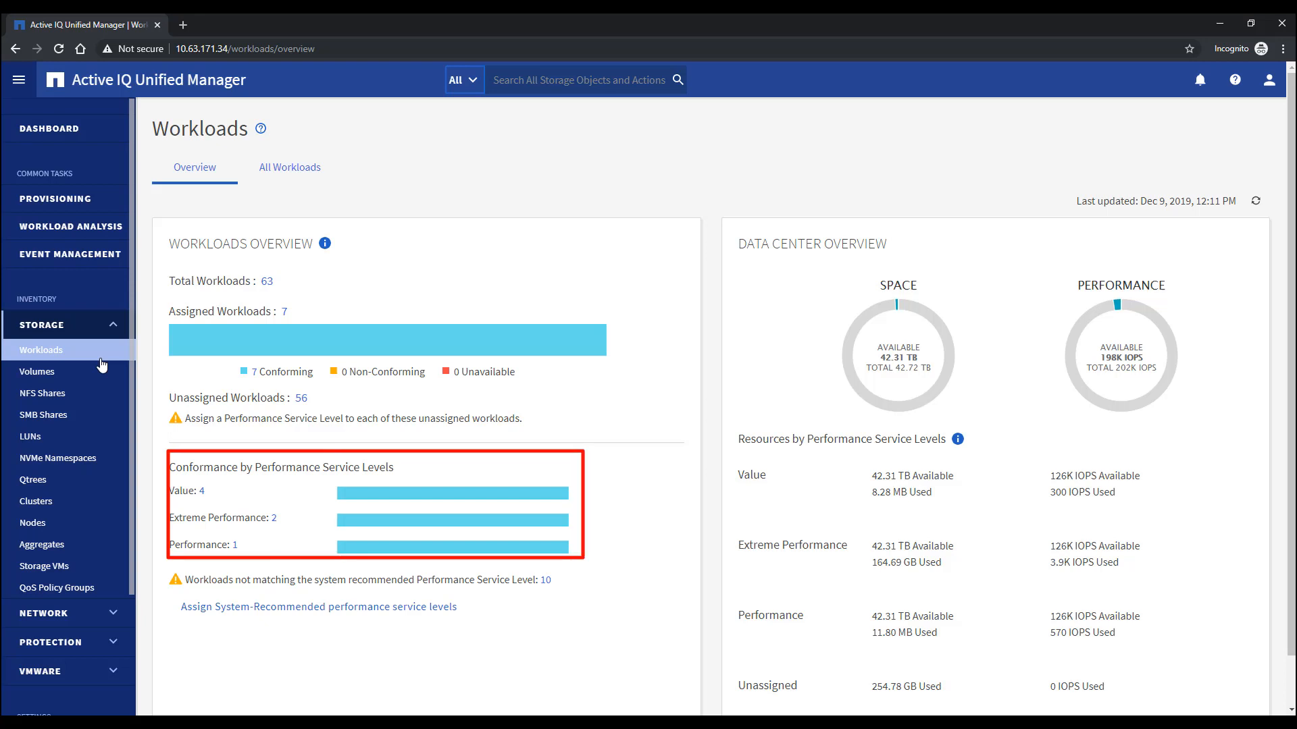
# Return to the Dashboard and show volume autogrow's Dismiss and View Event Detail options.
pyautogui.click(290, 167)
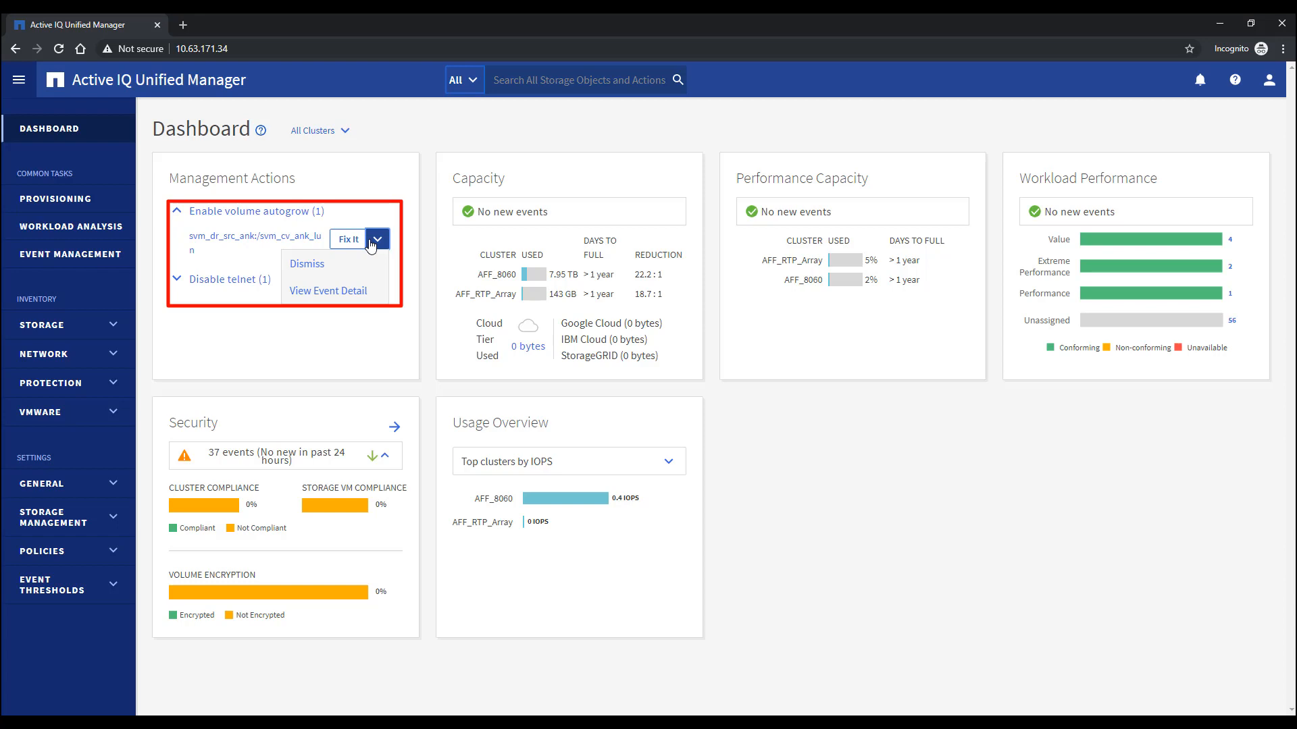
pyautogui.click(377, 239)
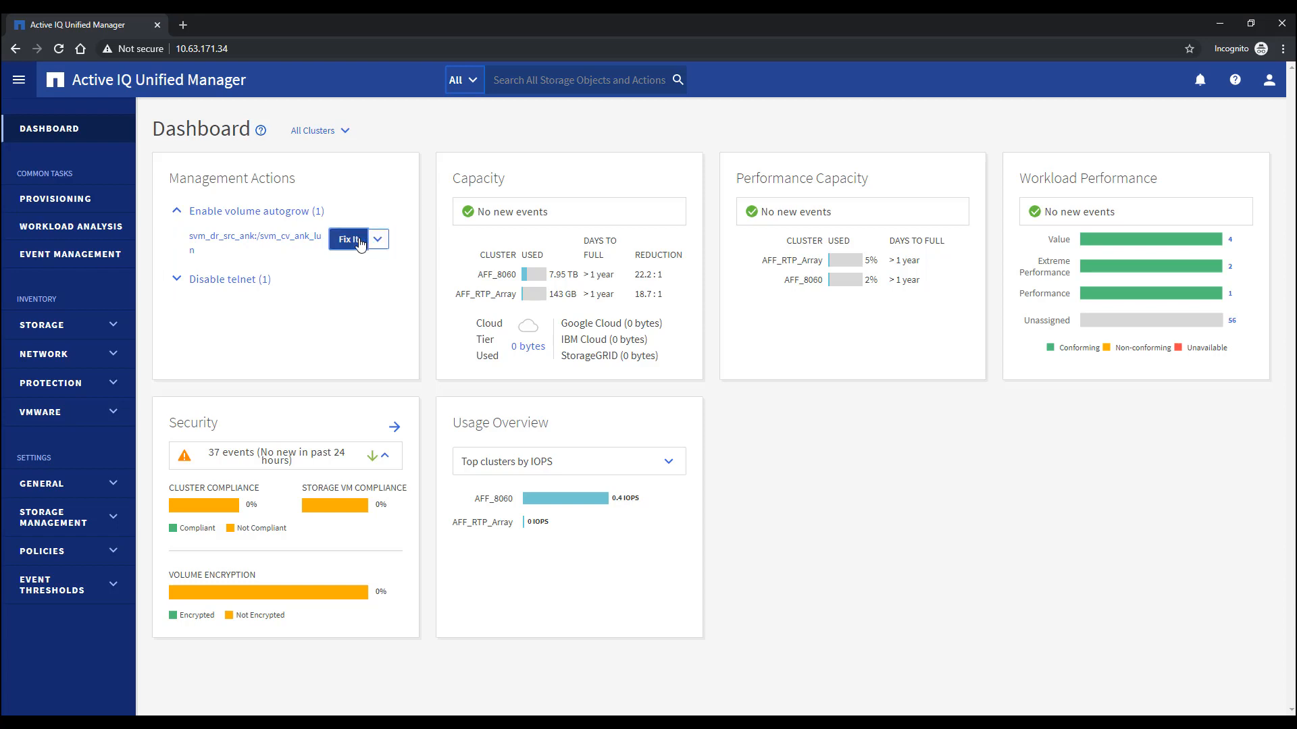
pyautogui.click(348, 239)
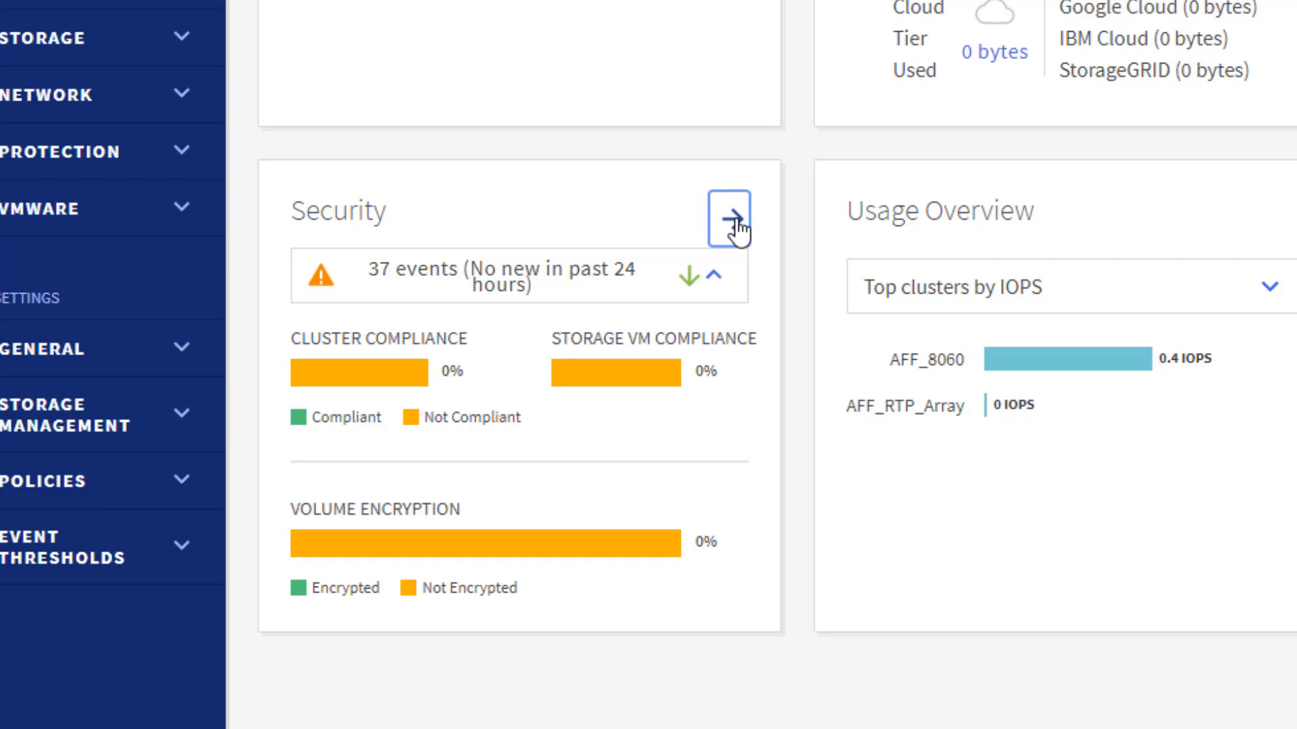
# Open the Security panel and scroll to reach Workload Analysis for svm_cv_ank_lun.
pyautogui.click(726, 213)
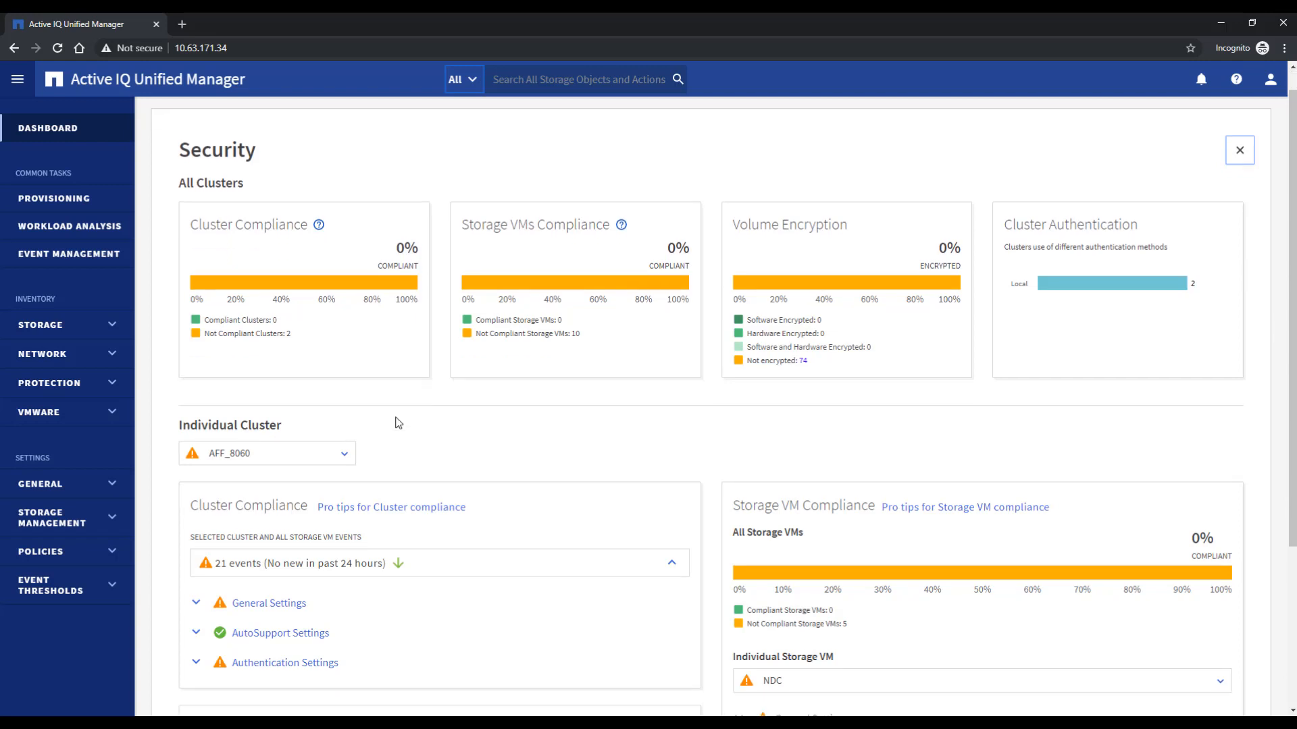
pyautogui.scroll(-3)
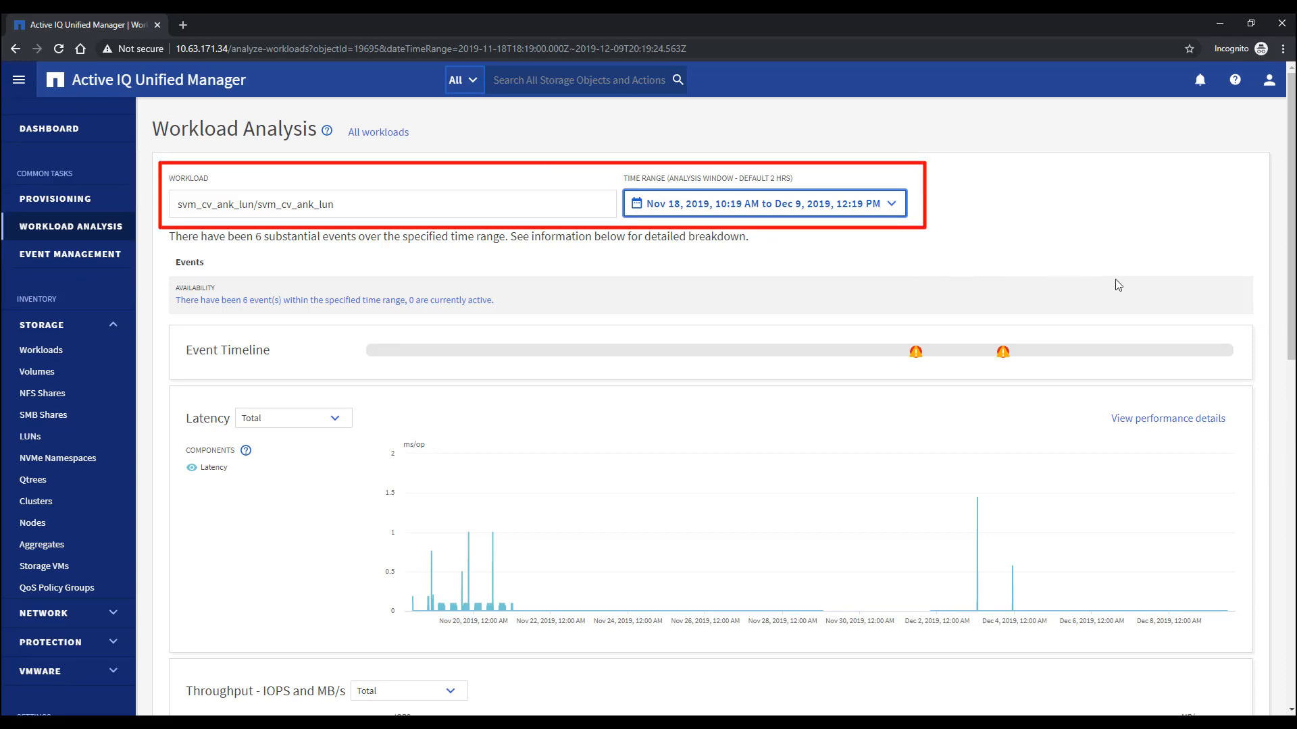
pyautogui.scroll(-3)
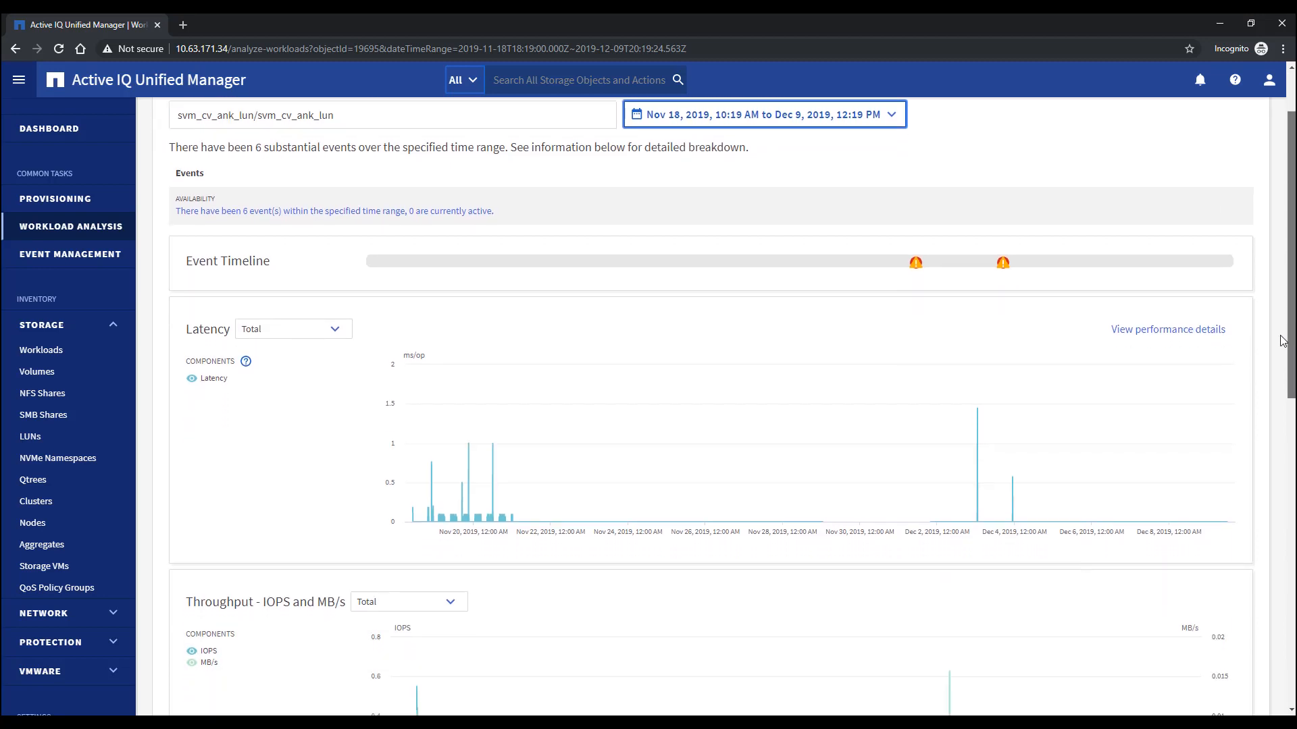
pyautogui.scroll(-3)
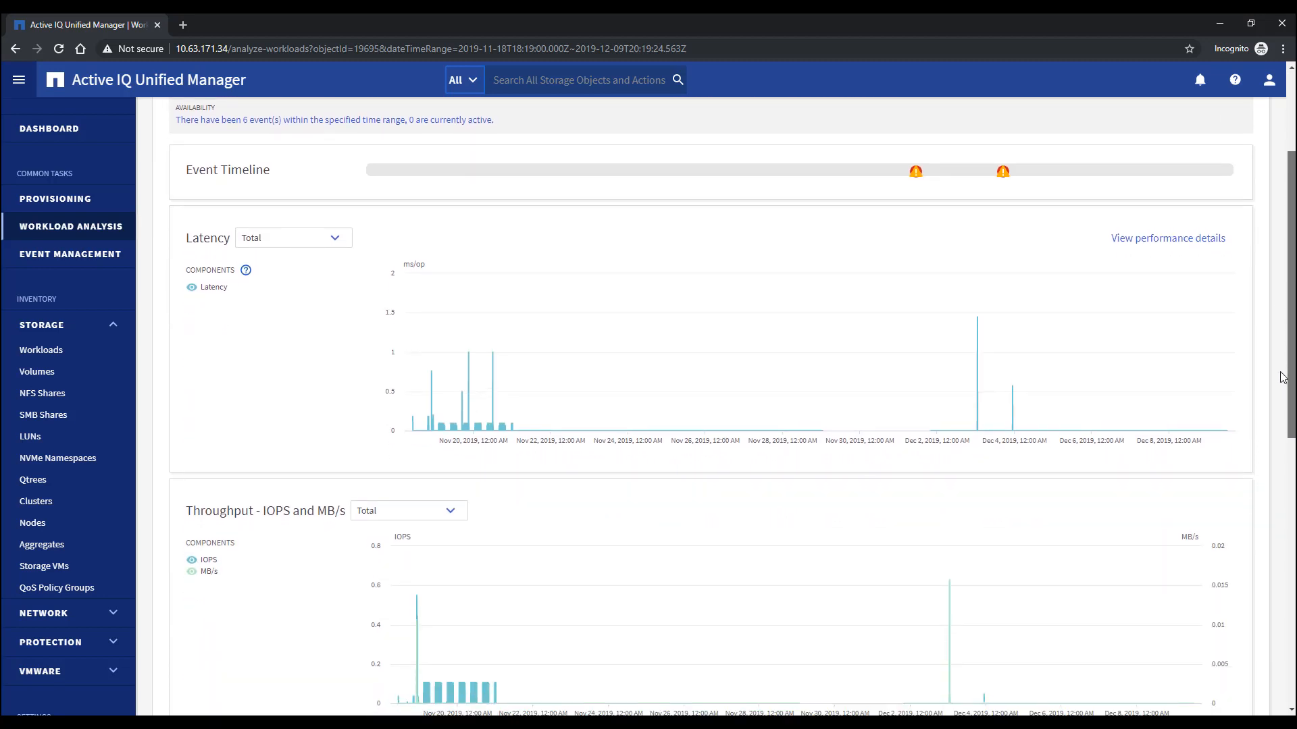
pyautogui.scroll(-3)
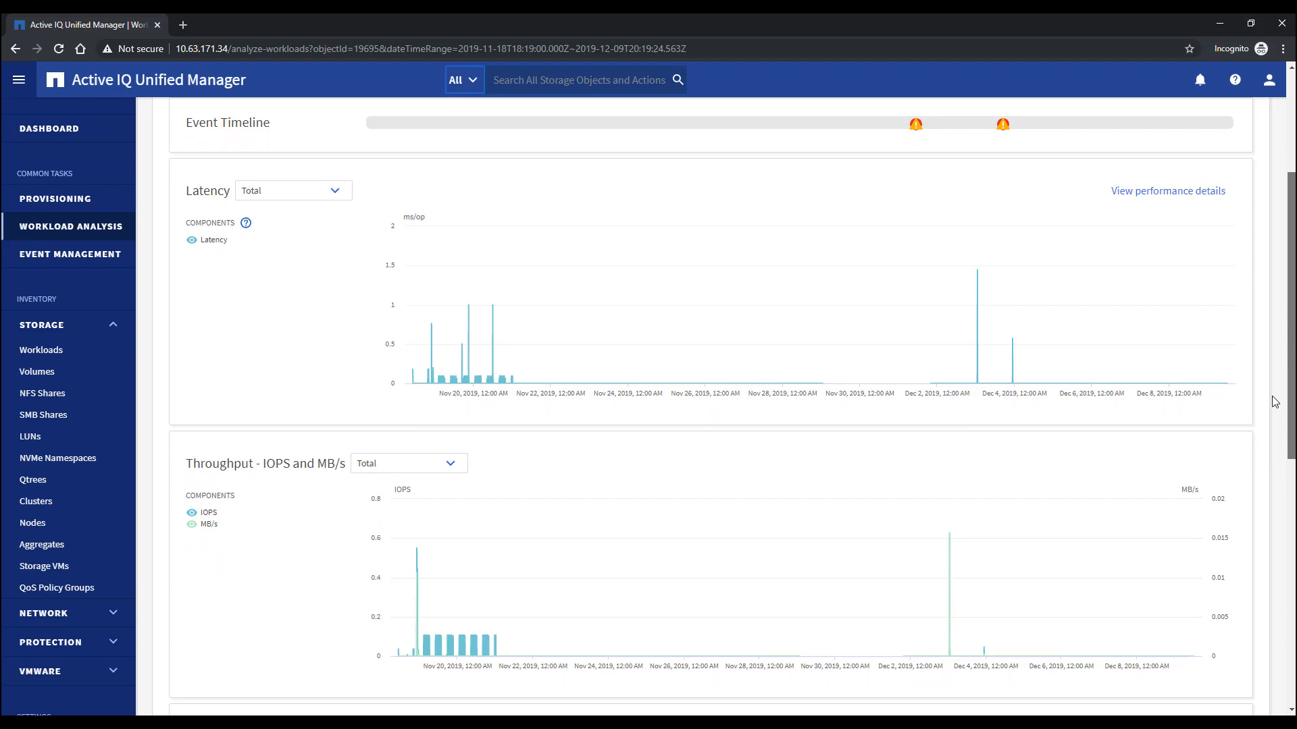
pyautogui.scroll(-3)
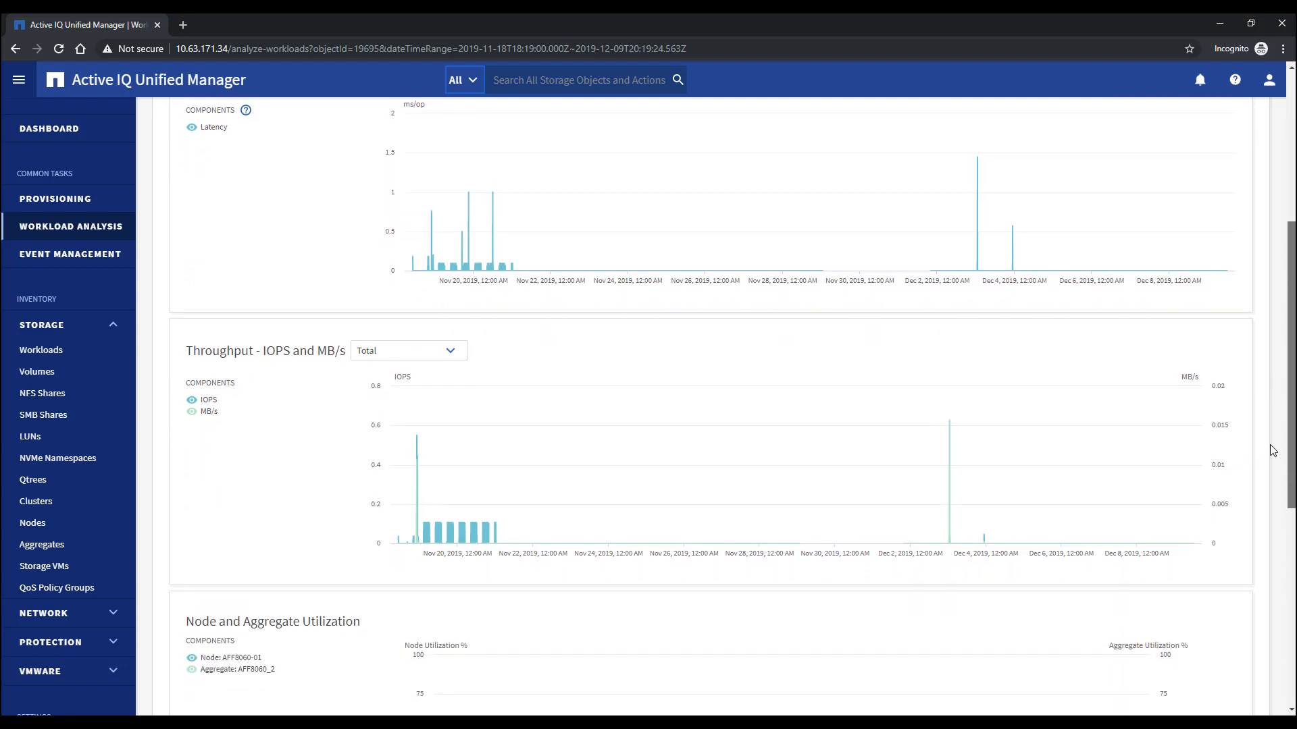
pyautogui.scroll(-3)
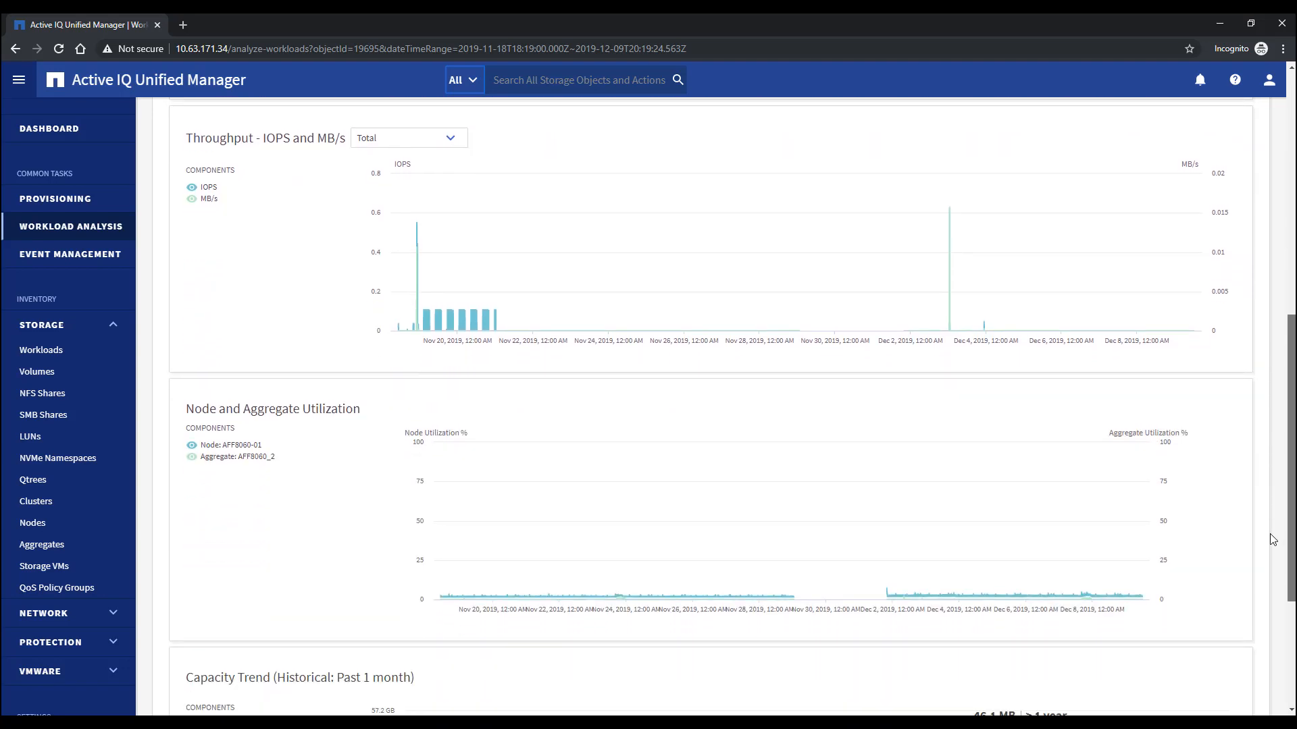
pyautogui.scroll(-3)
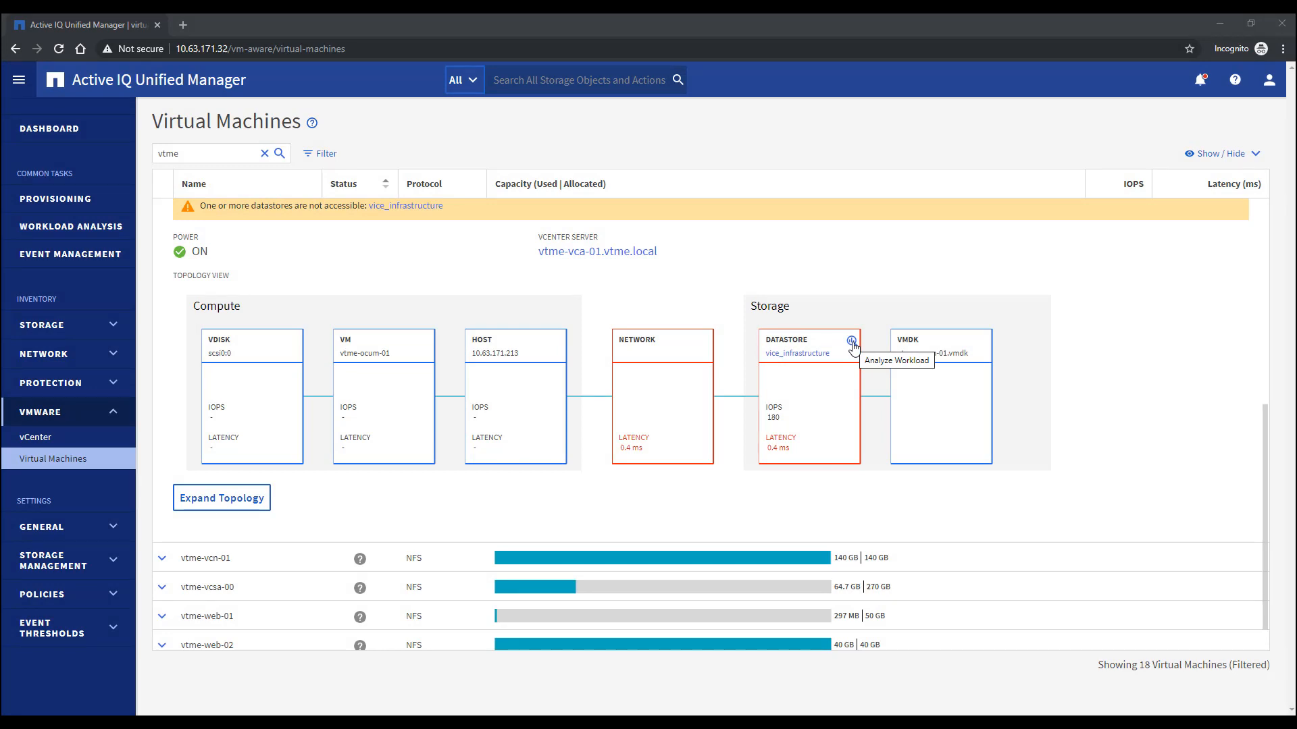
# Analyze the workload of the vice_infrastructure datastore from the topology view.
pyautogui.click(854, 342)
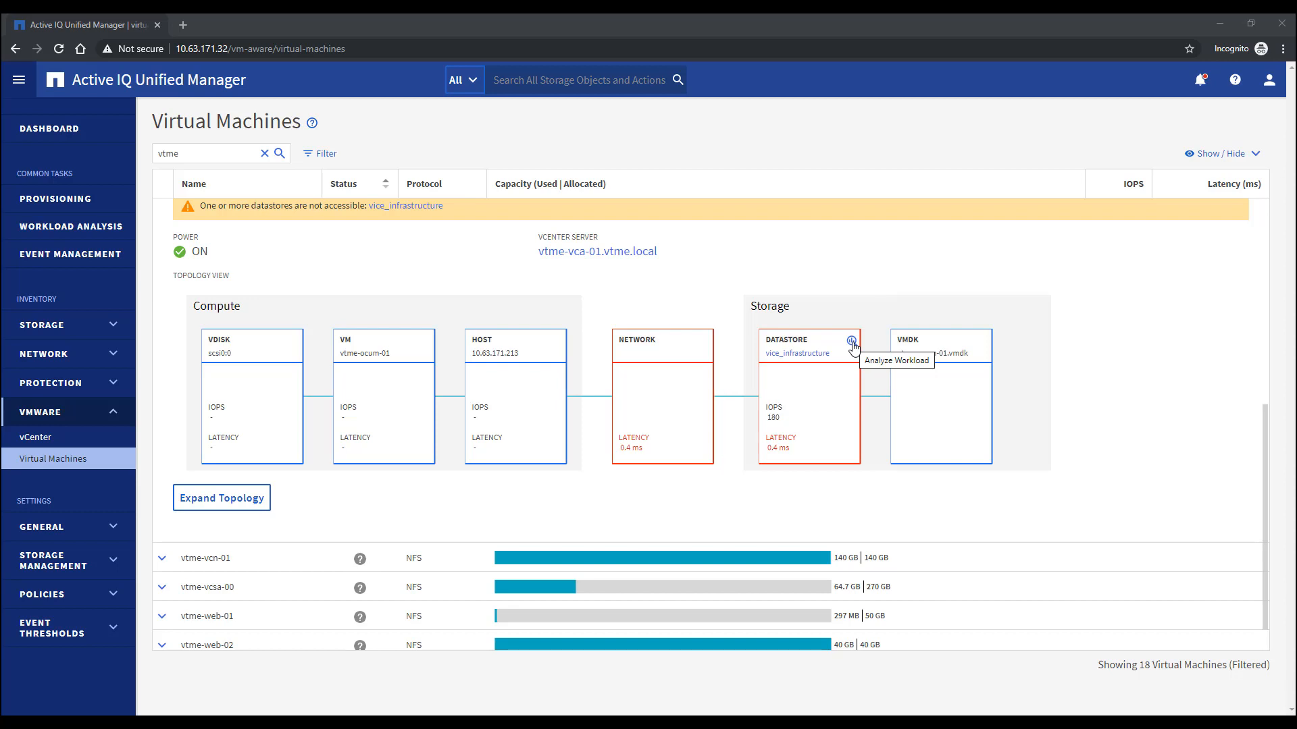
pyautogui.click(852, 341)
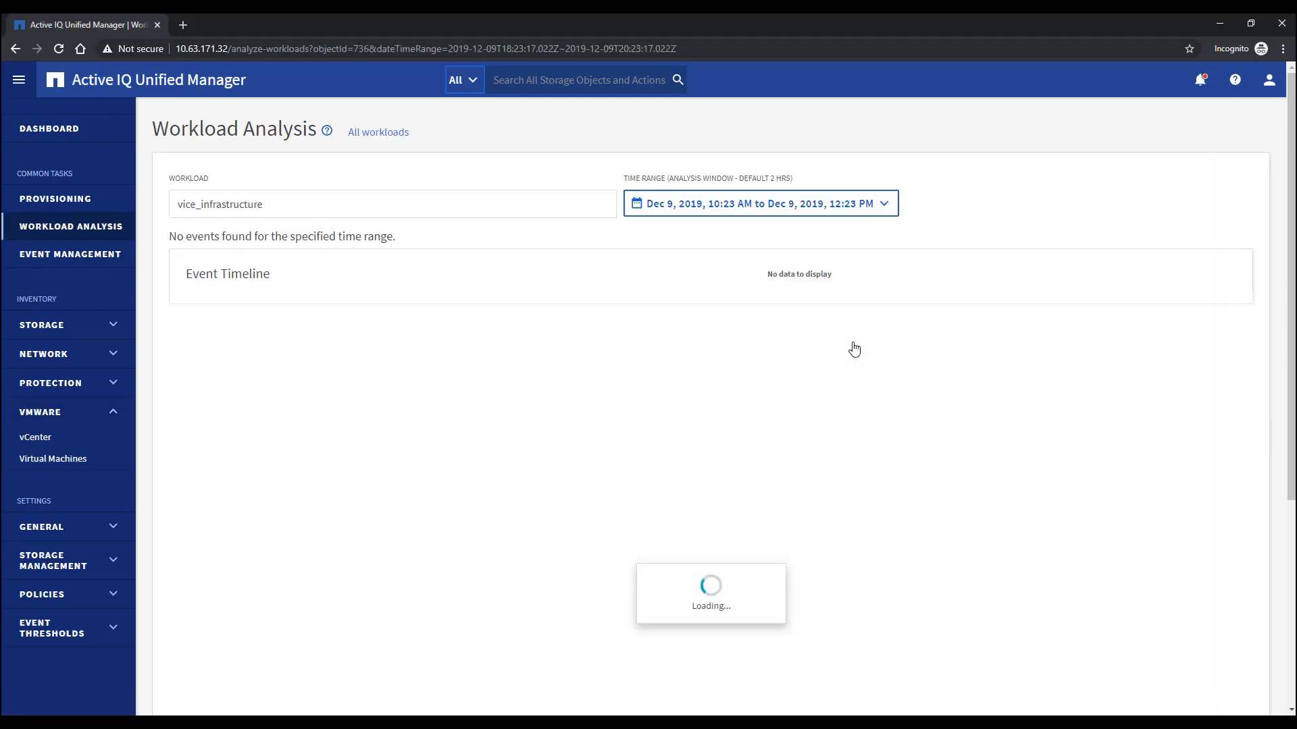